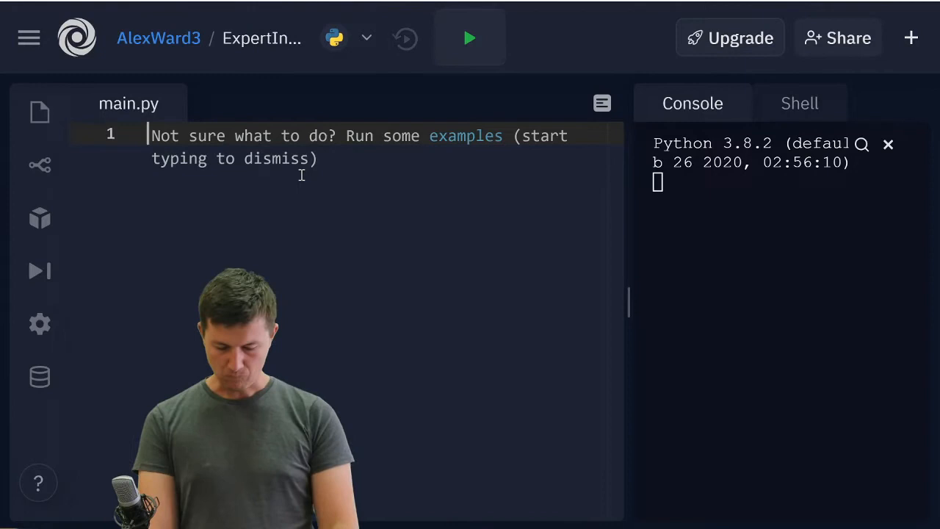
- Write line 1 as inches = int(input("How many inches to convert \n"))
{"action": "type", "text": "inceh"}
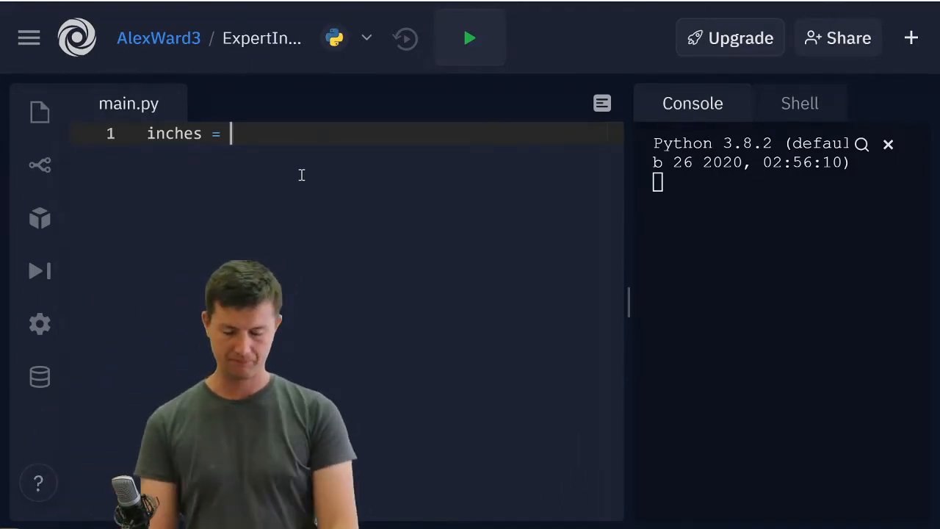
{"action": "type", "text": "i"}
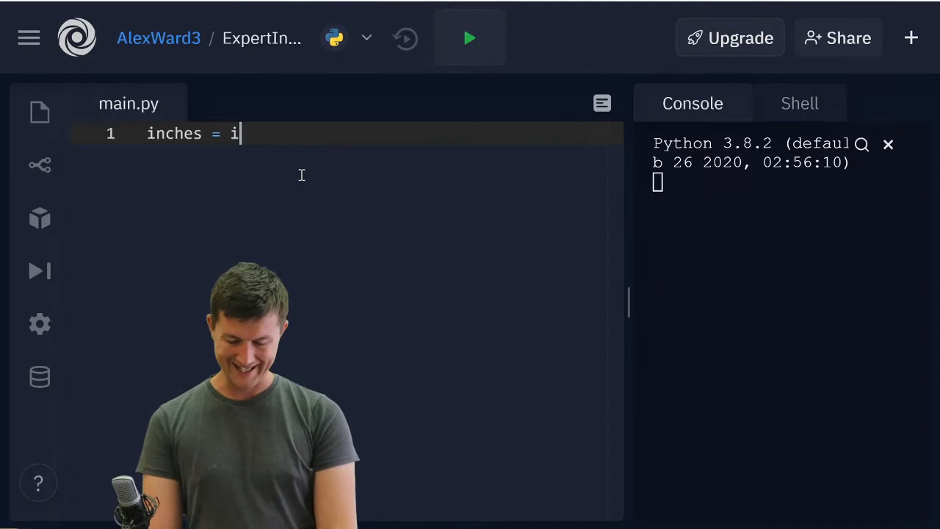
{"action": "type", "text": "nt"}
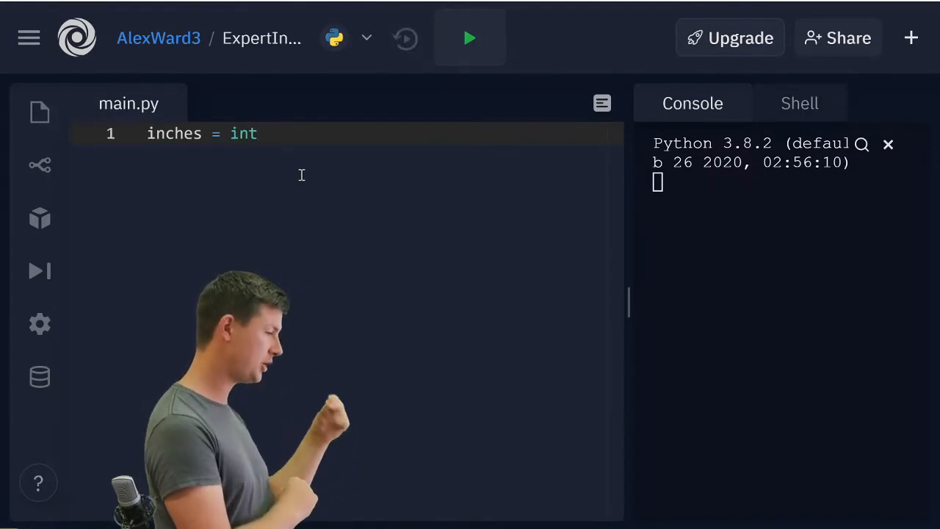
{"action": "type", "text": "()"}
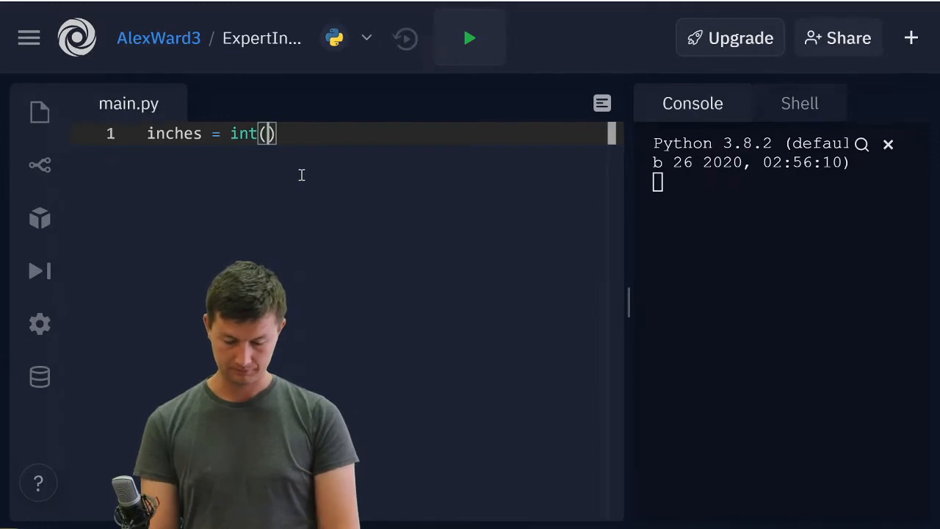
{"action": "type", "text": "input("}
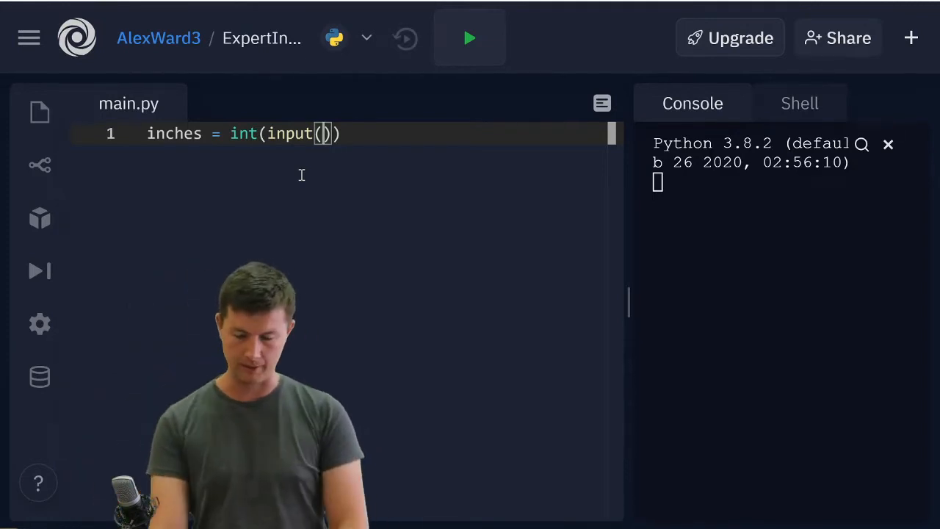
{"action": "type", "text": "\""}
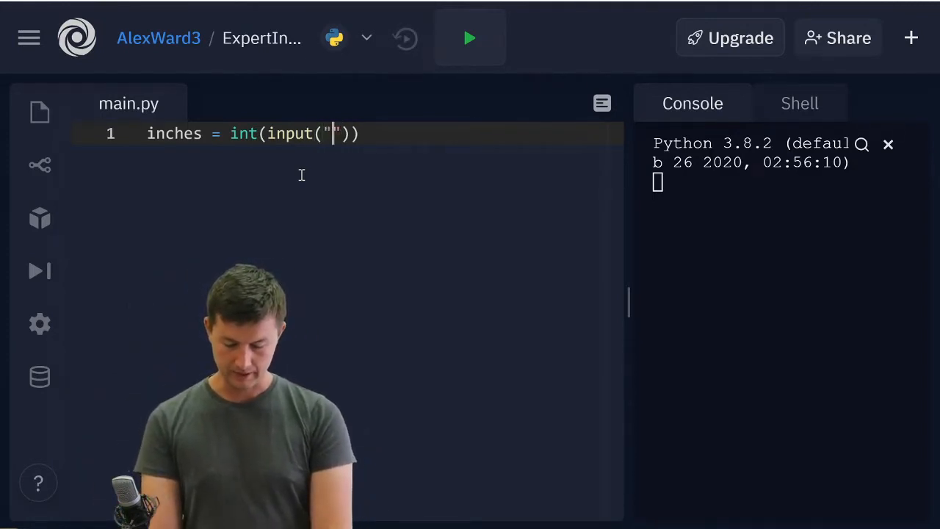
{"action": "type", "text": "How m"}
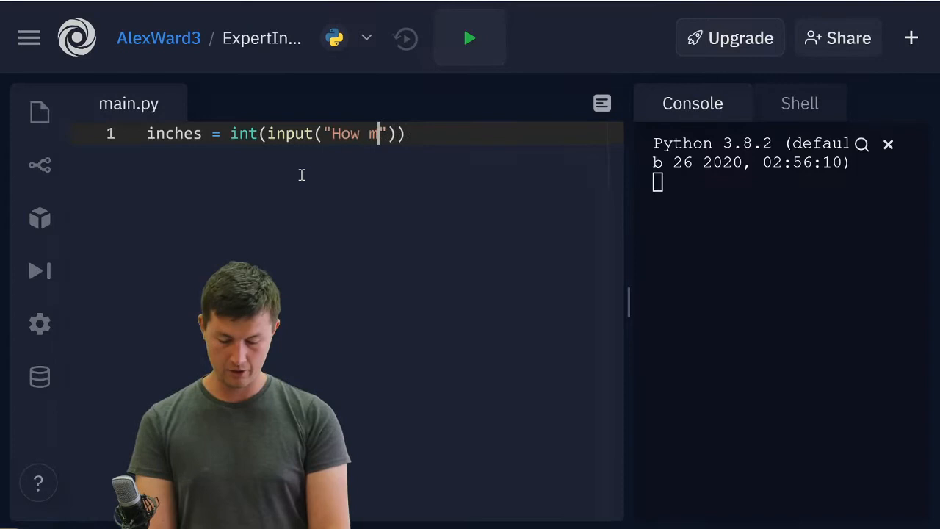
{"action": "type", "text": "any inche"}
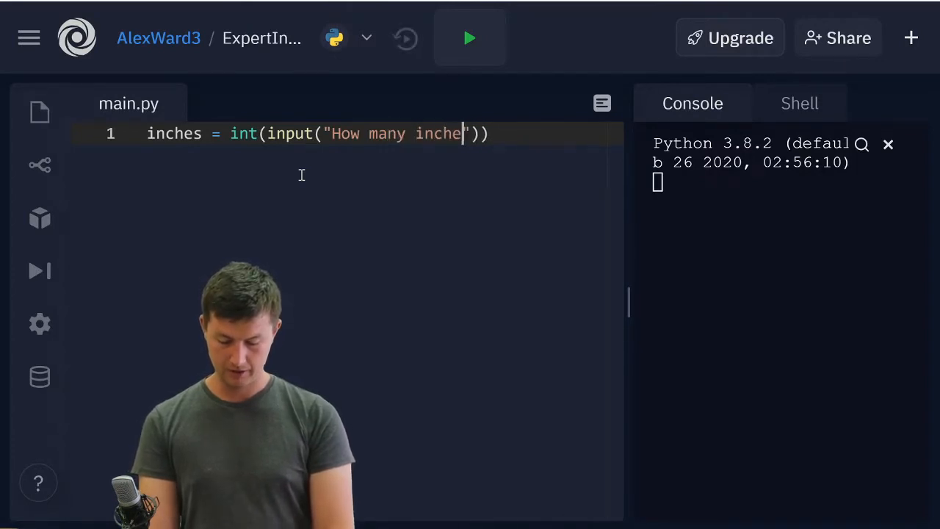
{"action": "type", "text": "to conv"}
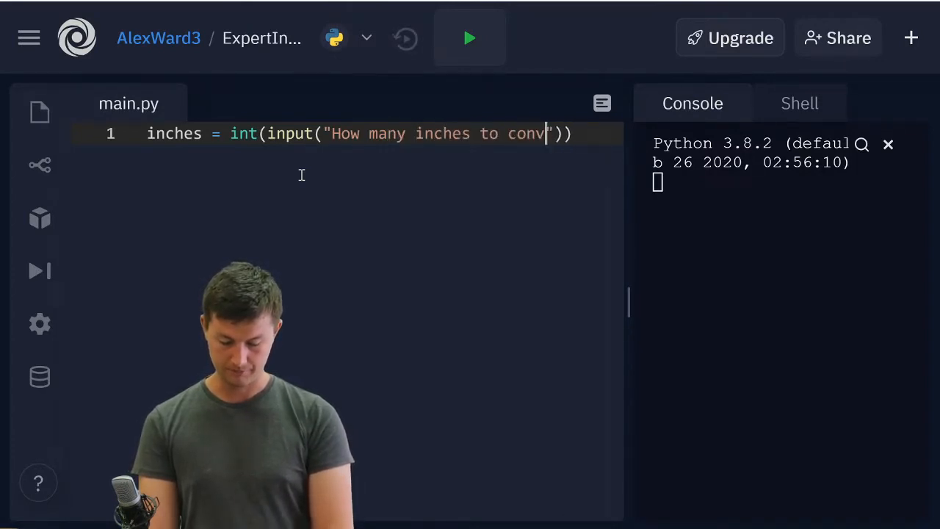
{"action": "type", "text": "ert"}
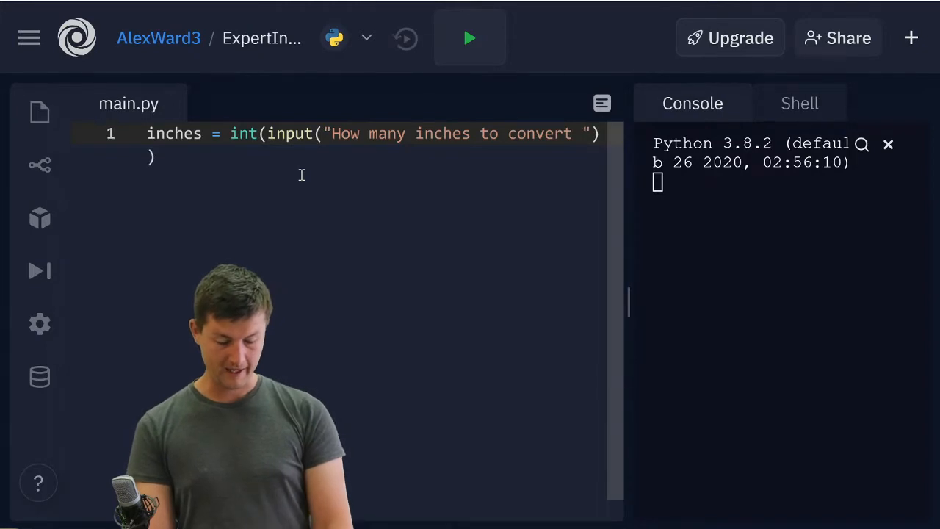
{"action": "type", "text": "\\n"}
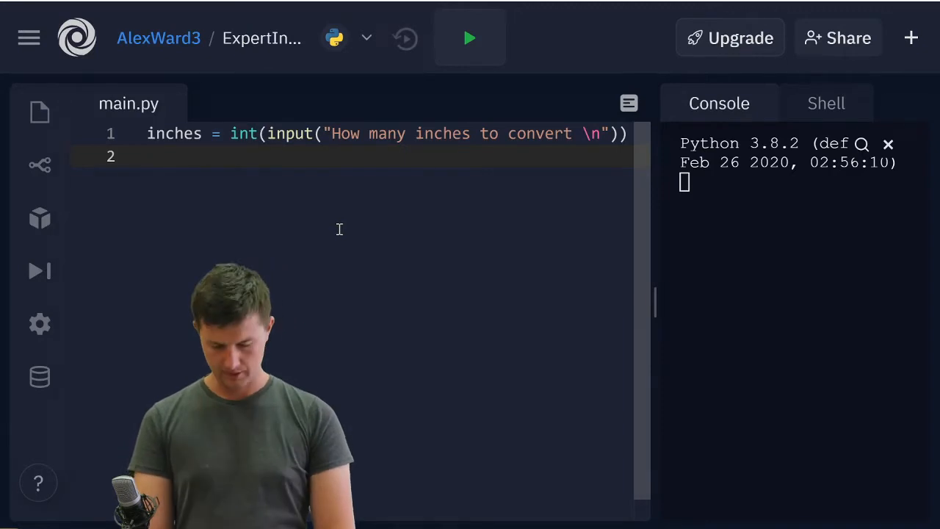
- Write line 2 as cm = inches * 2.54 and begin line 3 with print(
{"action": "type", "text": "cm"}
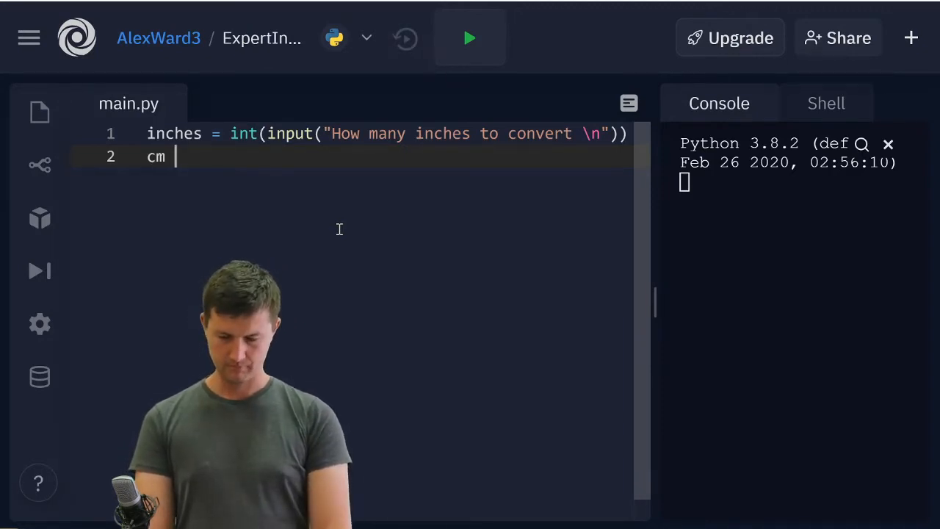
{"action": "type", "text": "= in"}
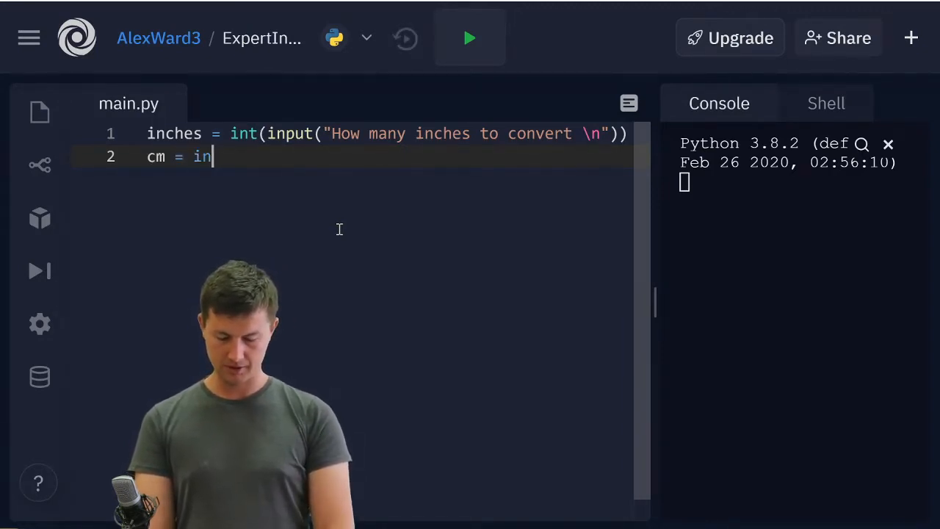
{"action": "type", "text": "c"}
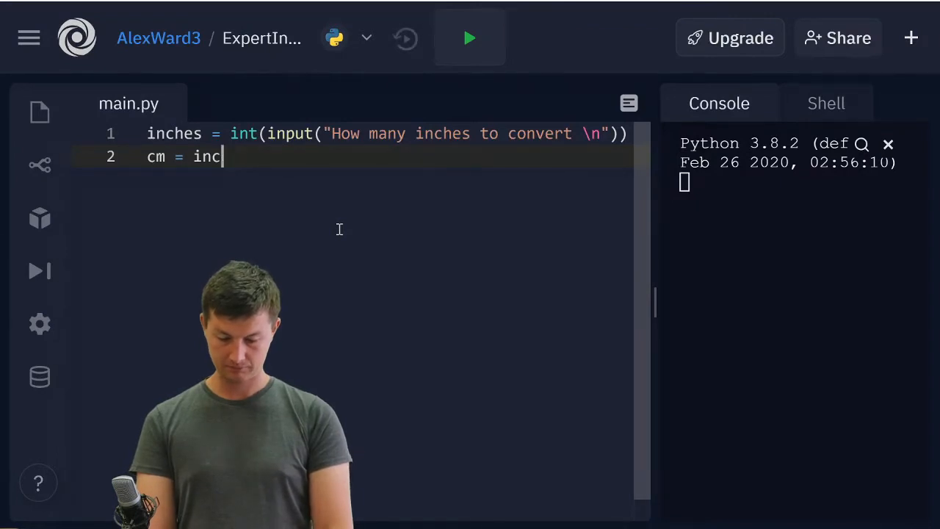
{"action": "type", "text": "hes *"}
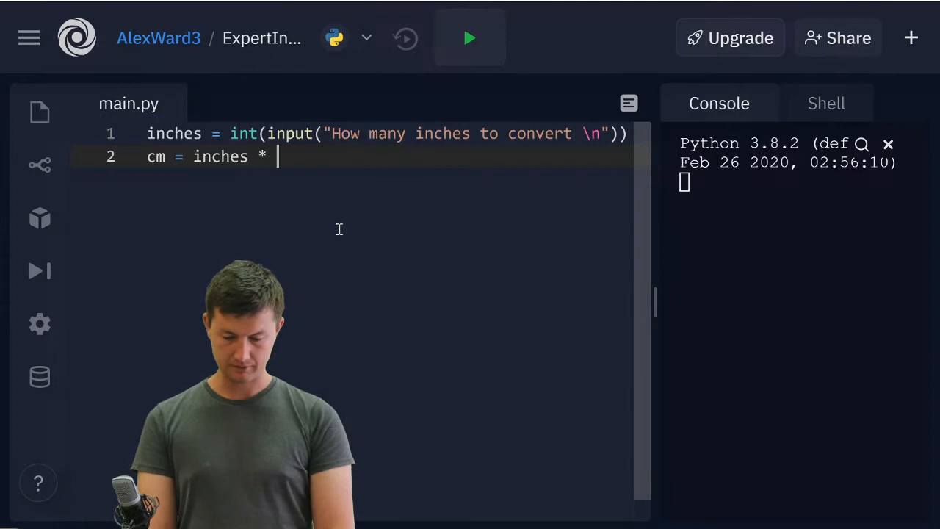
{"action": "type", "text": "2."}
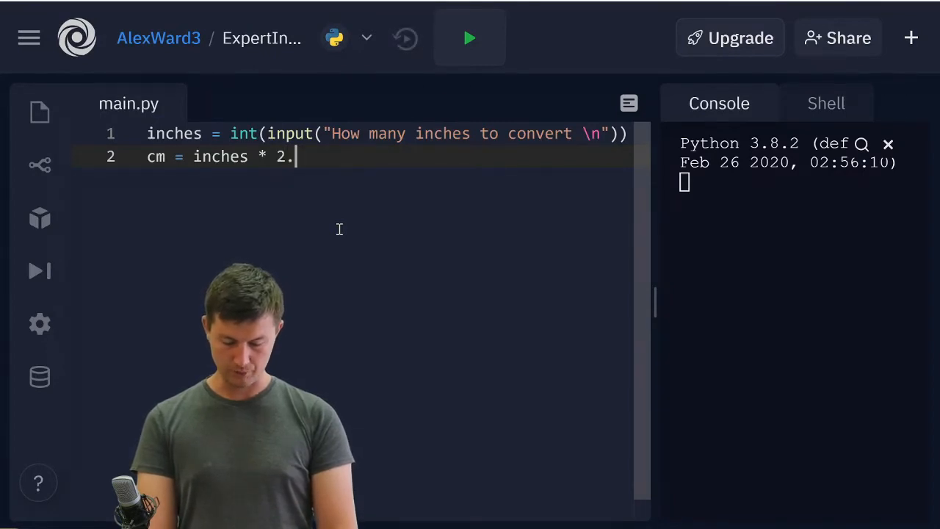
{"action": "type", "text": "54"}
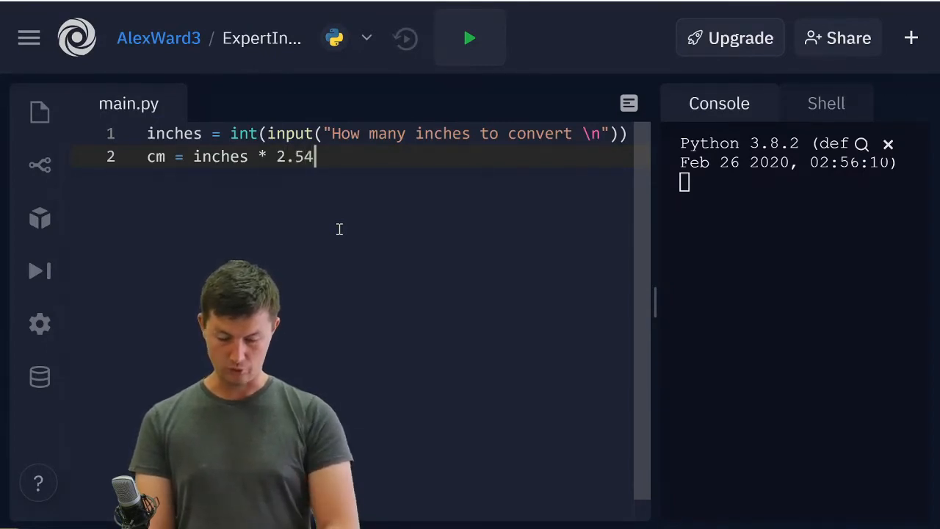
{"action": "key", "text": "enter"}
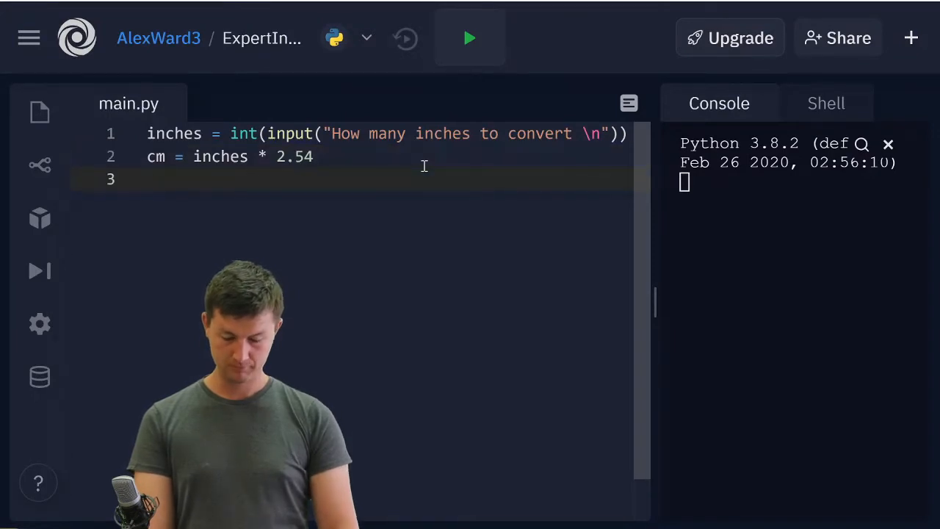
{"action": "type", "text": "print("}
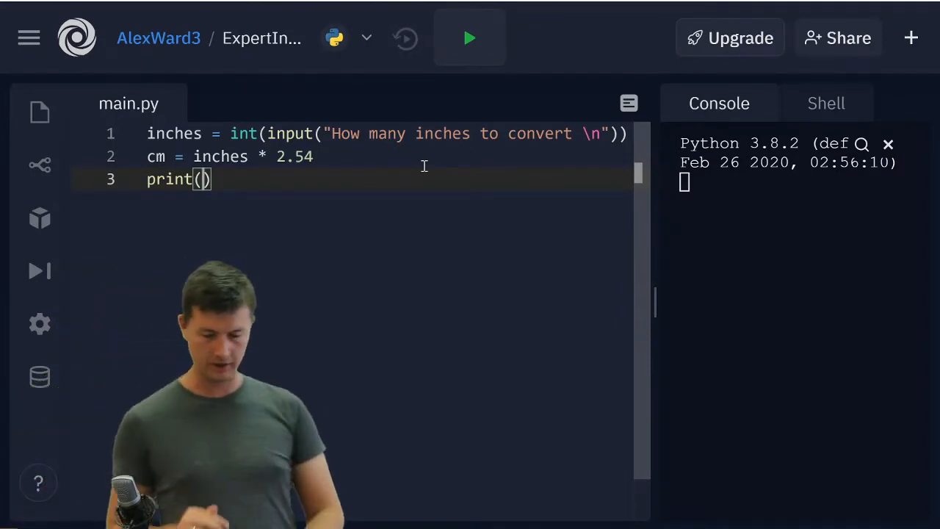
- Complete line 3 as print(f"{inches} inches is {cm}cm") and run the script
{"action": "type", "text": "f"}
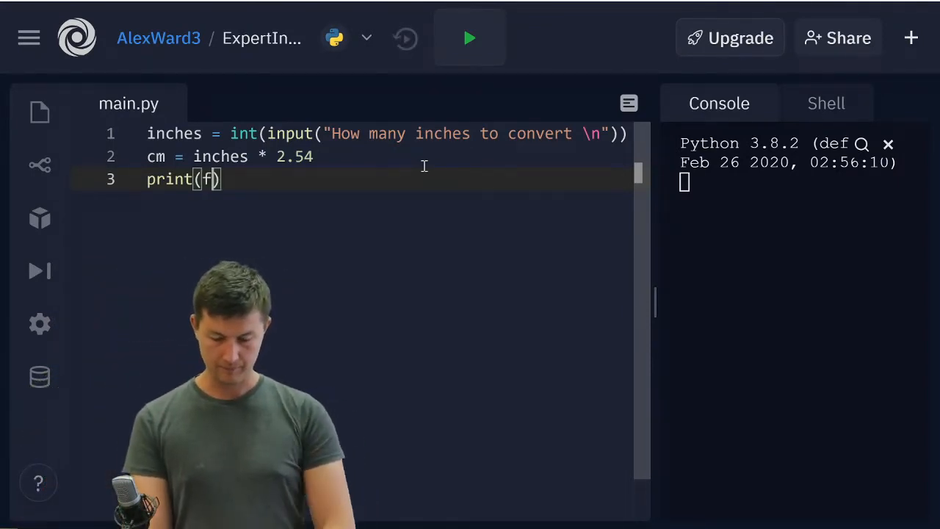
{"action": "type", "text": "\""}
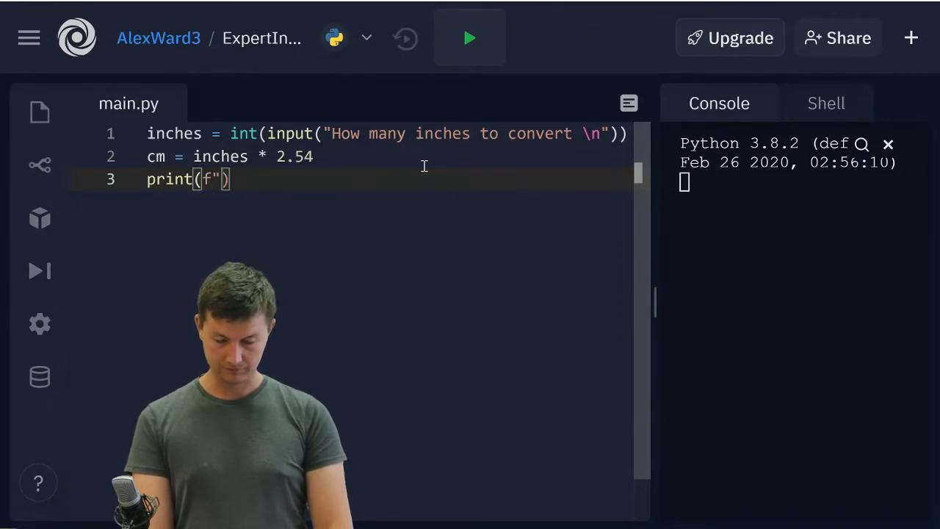
{"action": "type", "text": "\"\""}
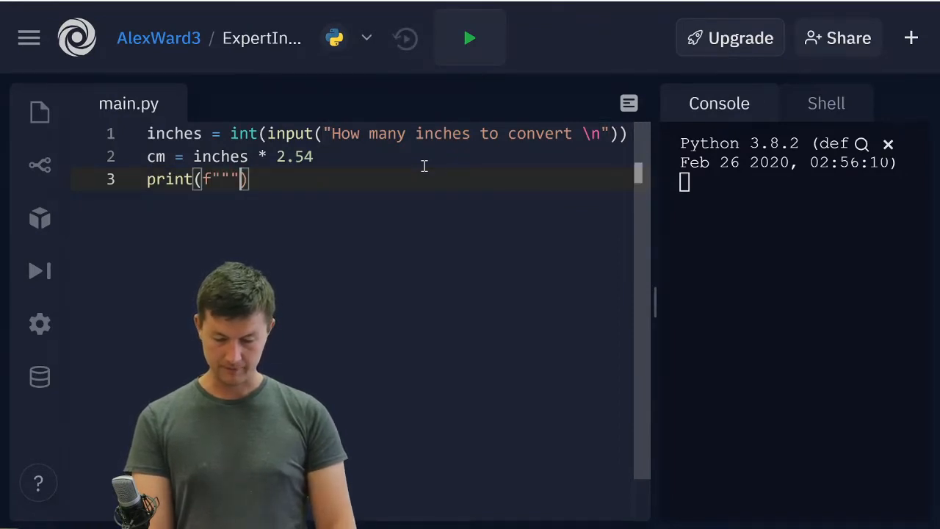
{"action": "key", "text": "Backspace"}
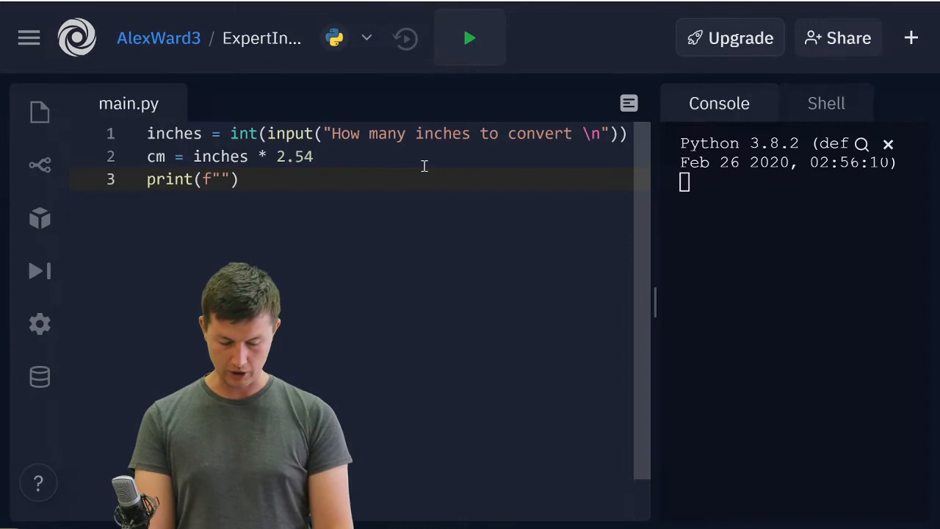
{"action": "type", "text": "{}"}
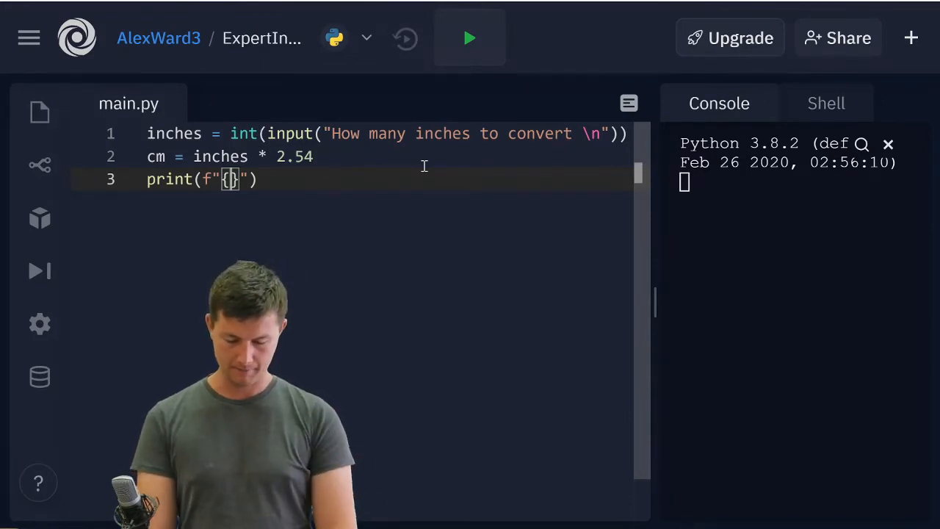
{"action": "type", "text": "inches"}
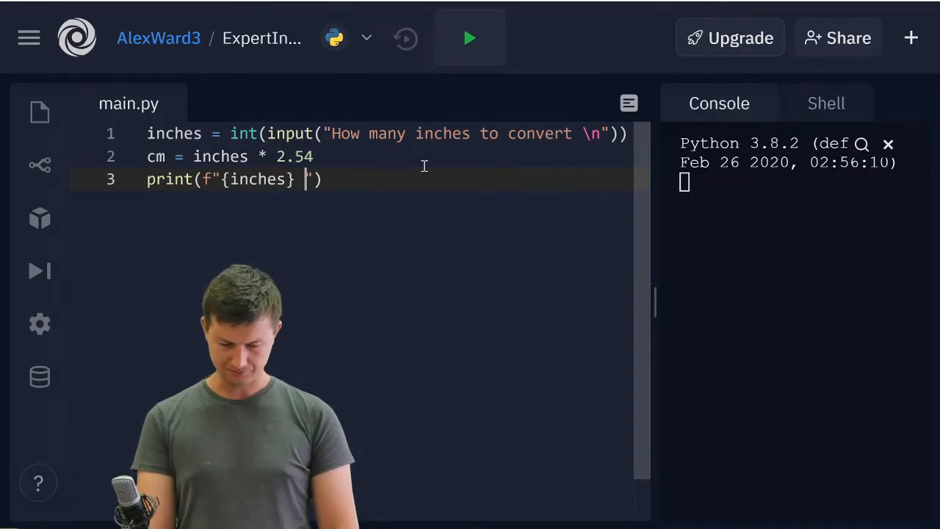
{"action": "type", "text": "inches"}
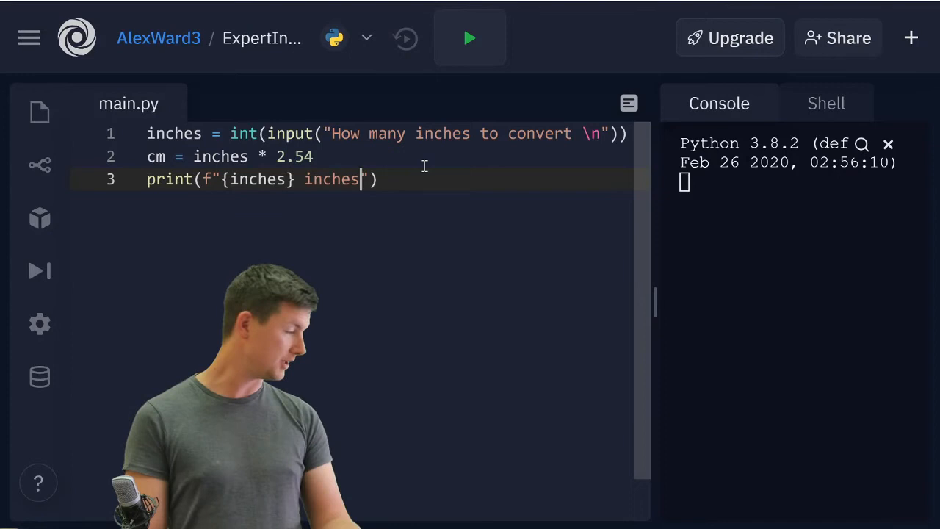
{"action": "type", "text": "is"}
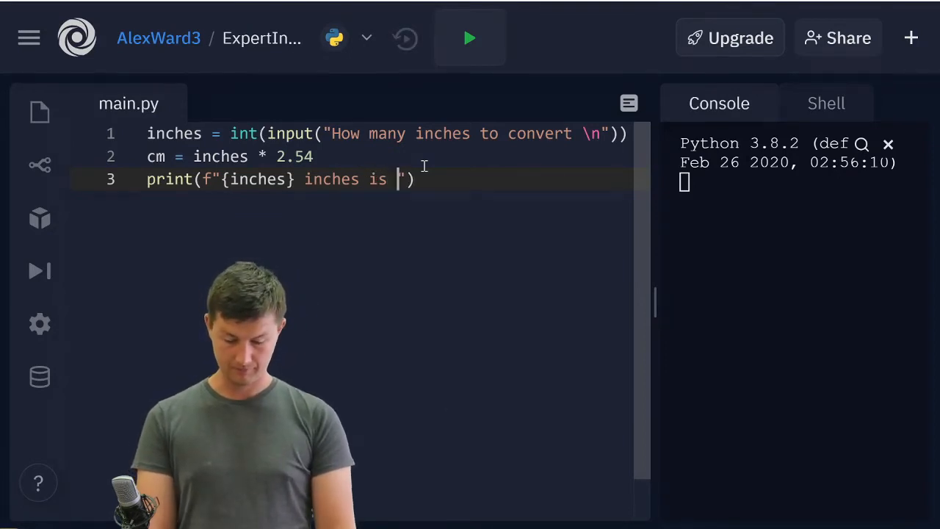
{"action": "type", "text": "{}"}
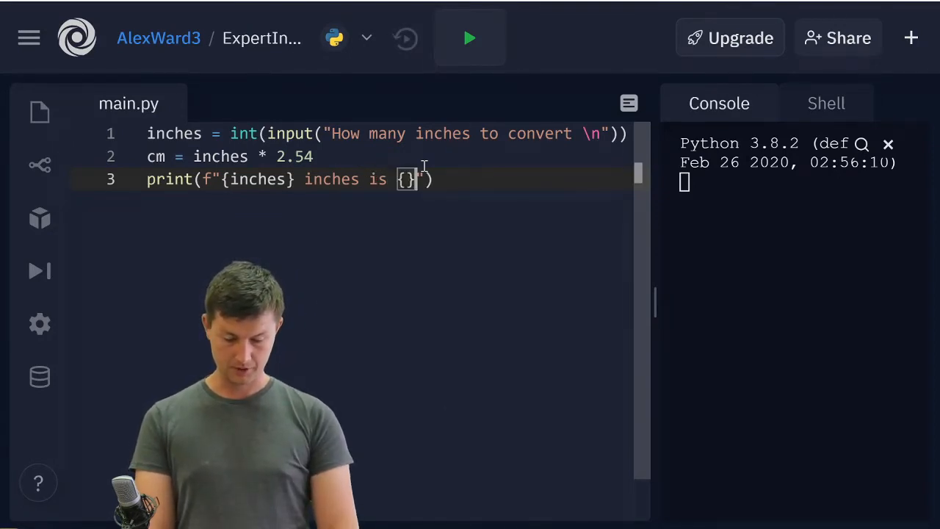
{"action": "type", "text": "cm"}
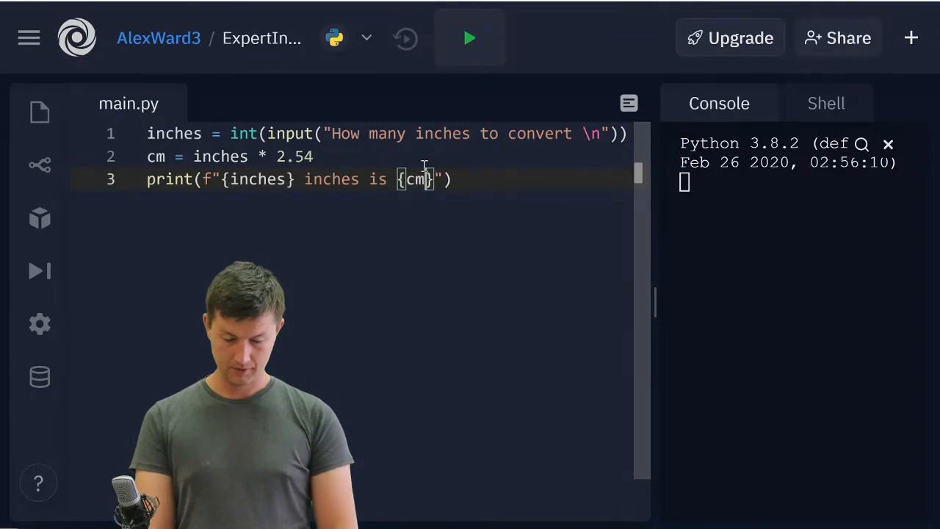
{"action": "type", "text": "cm"}
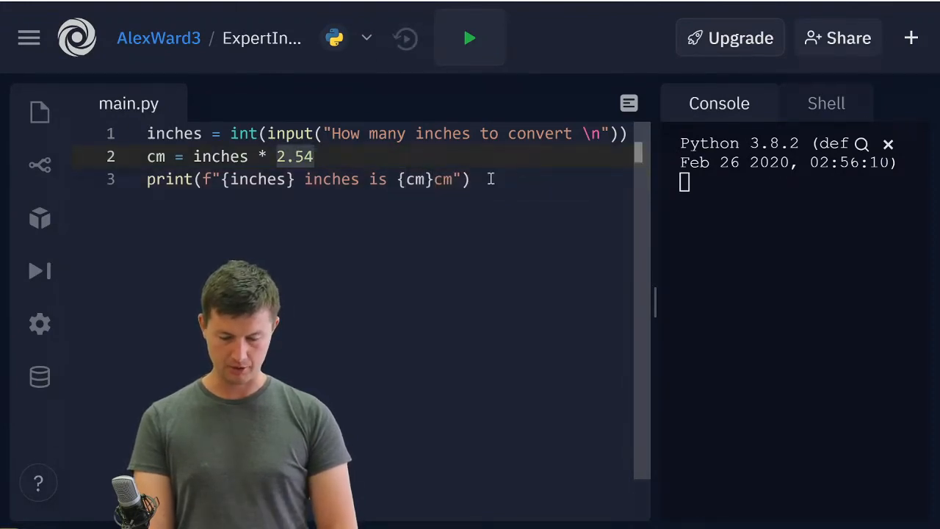
{"action": "left_click", "coordinate": [469, 37]}
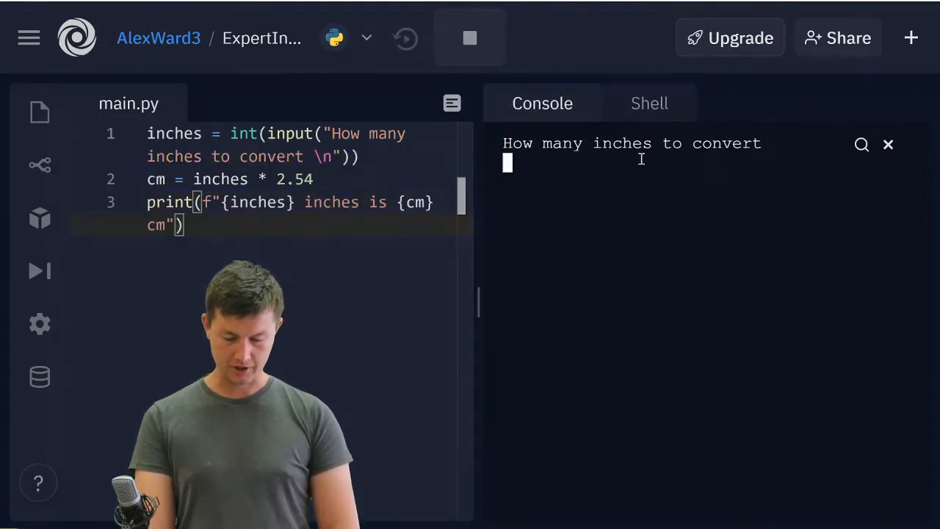
- Enter 555 at the console's inches-to-convert prompt
{"action": "type", "text": "55"}
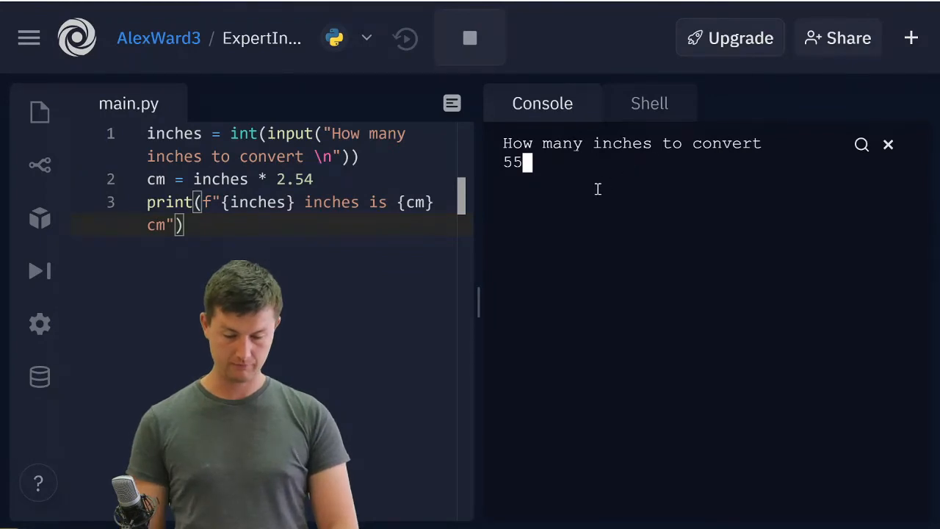
{"action": "type", "text": "5"}
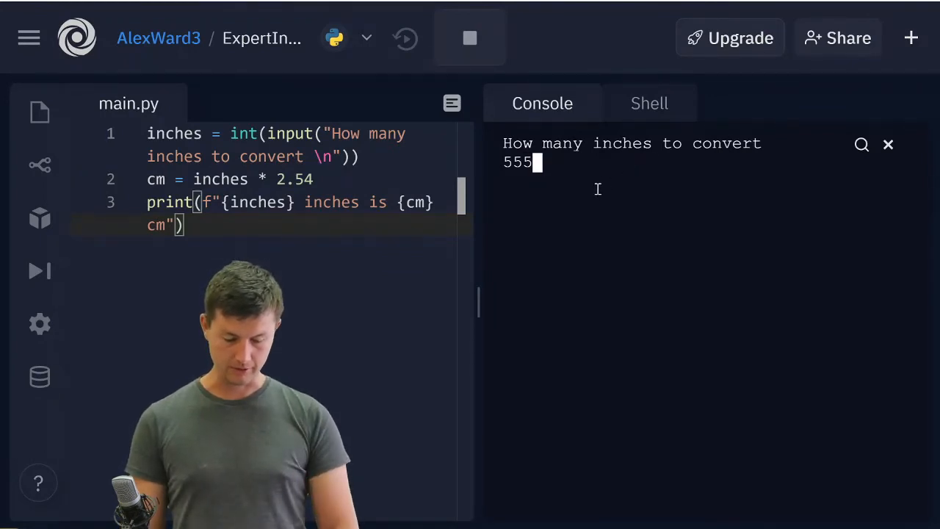